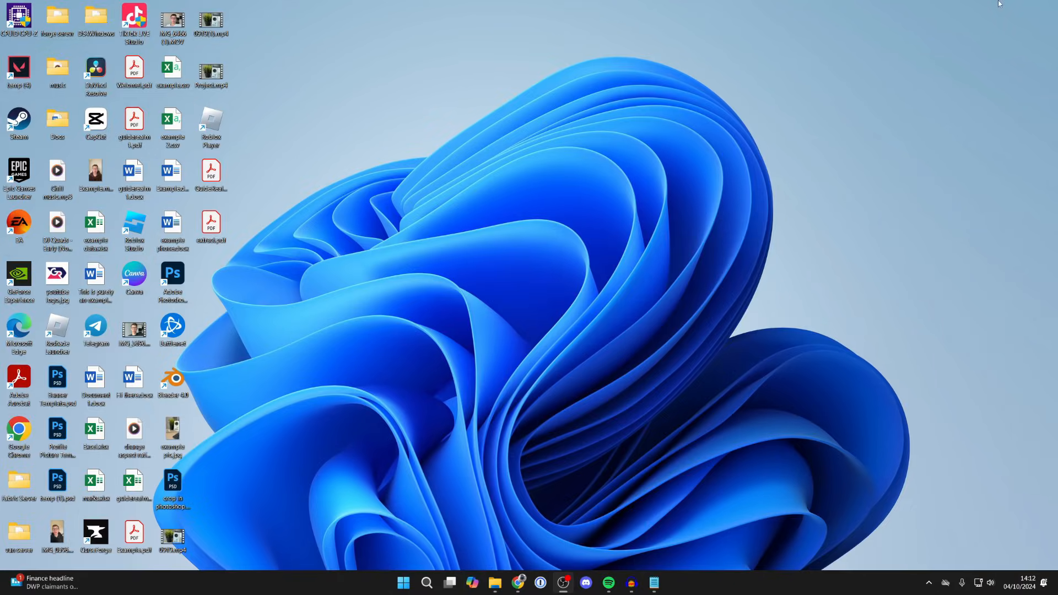
mouse_move(549, 371)
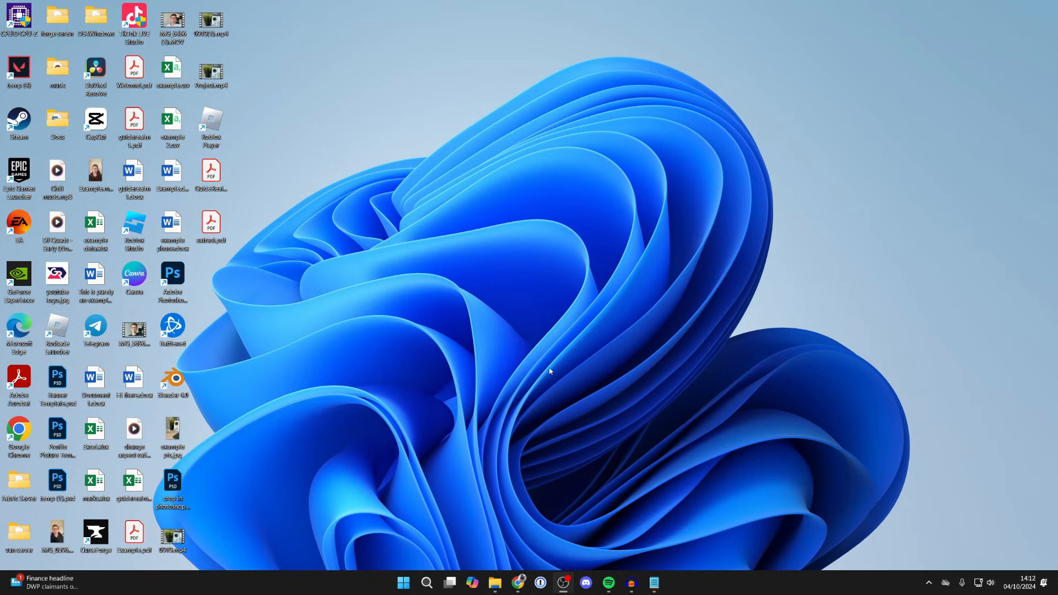
Open Device Manager from the Start menu and expand Bluetooth to reveal the RZ616 Bluetooth(R) Adapter
right_click(402, 585)
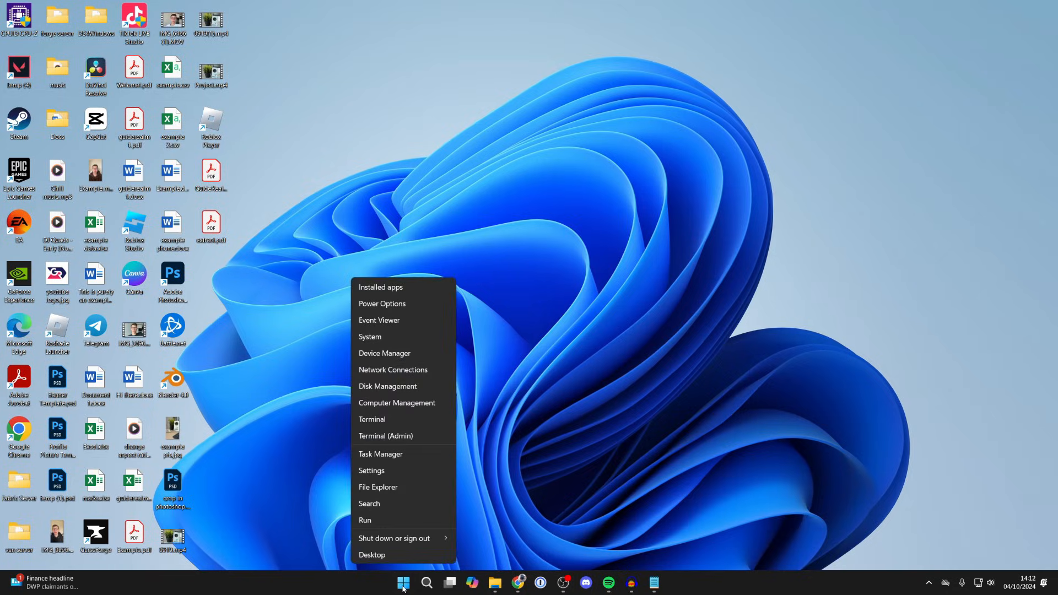
left_click(384, 353)
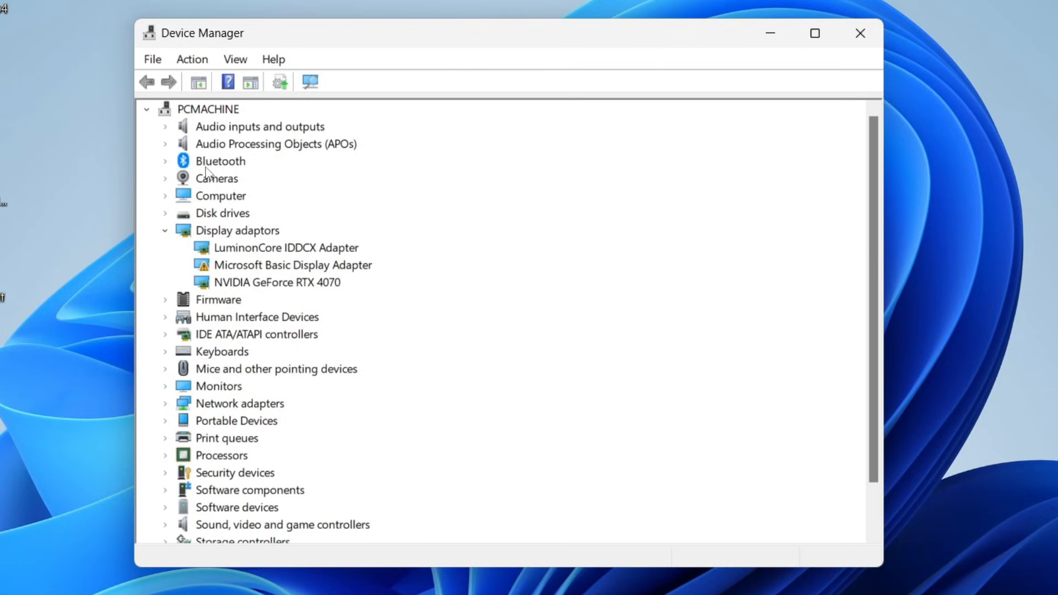
left_click(164, 160)
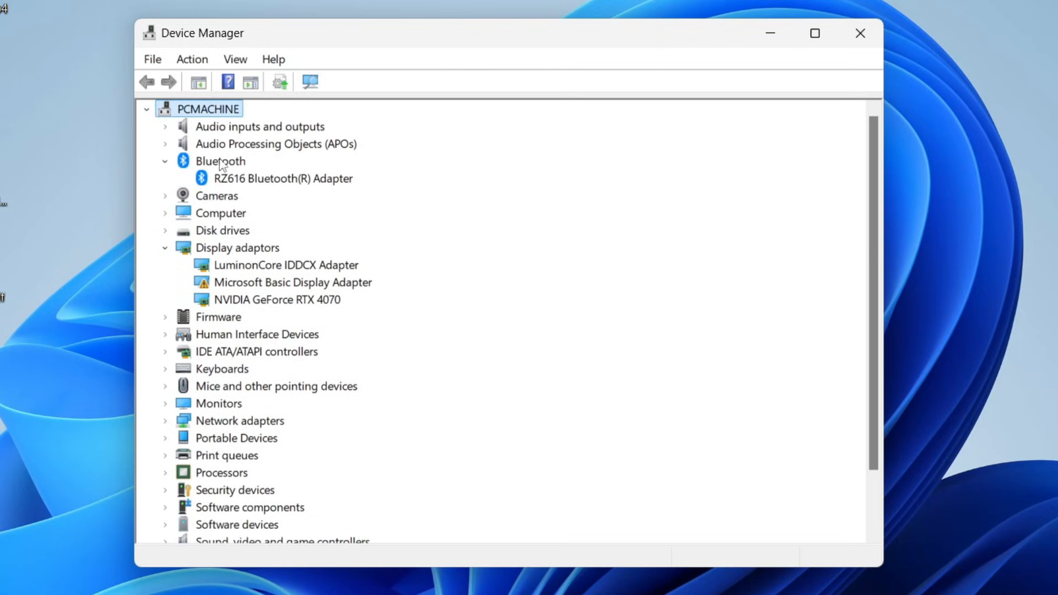
left_click(219, 161)
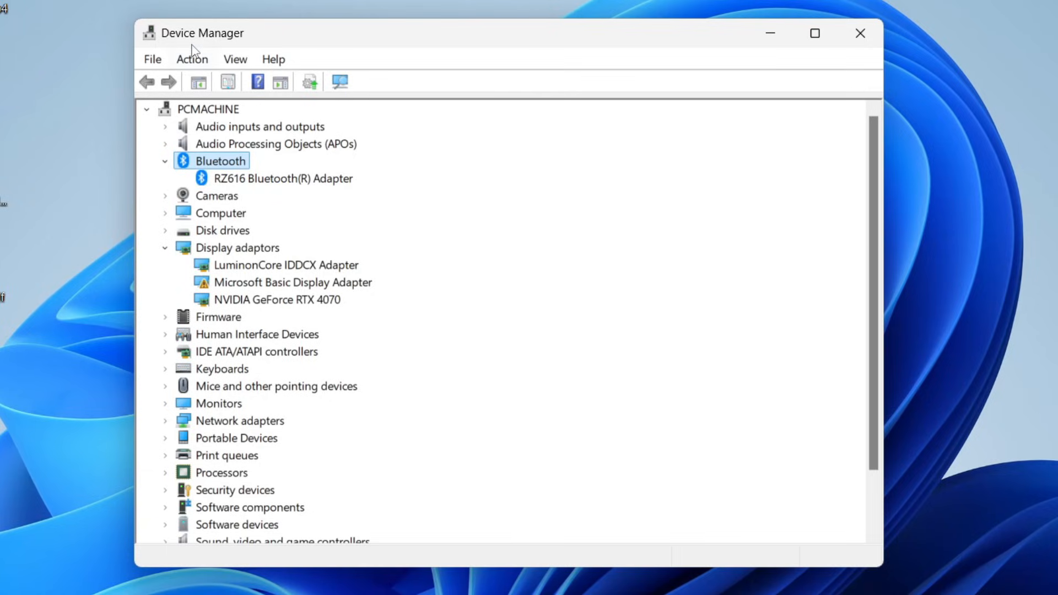
left_click(192, 59)
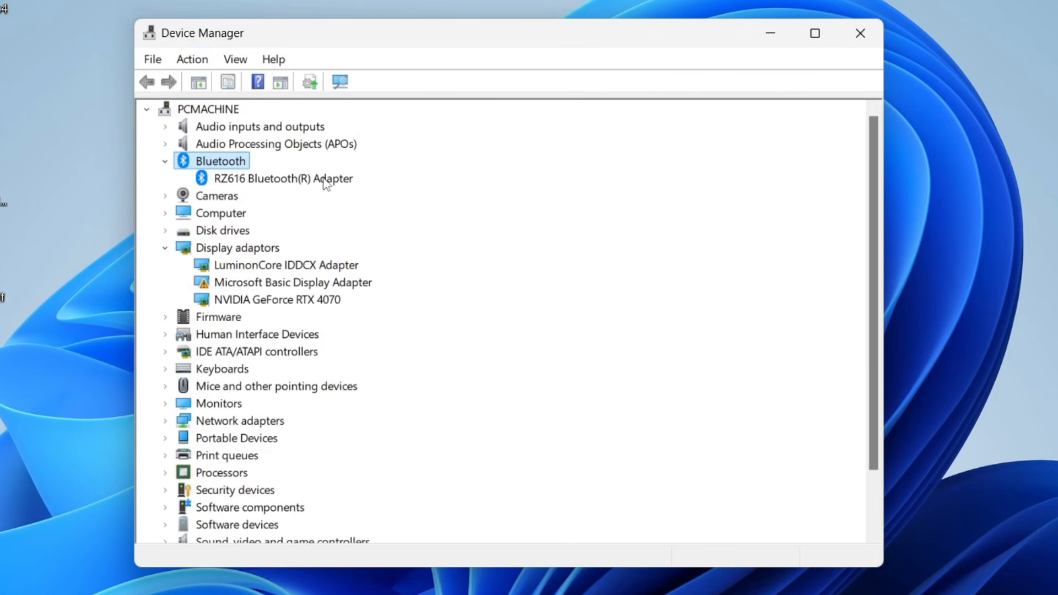
mouse_move(275, 180)
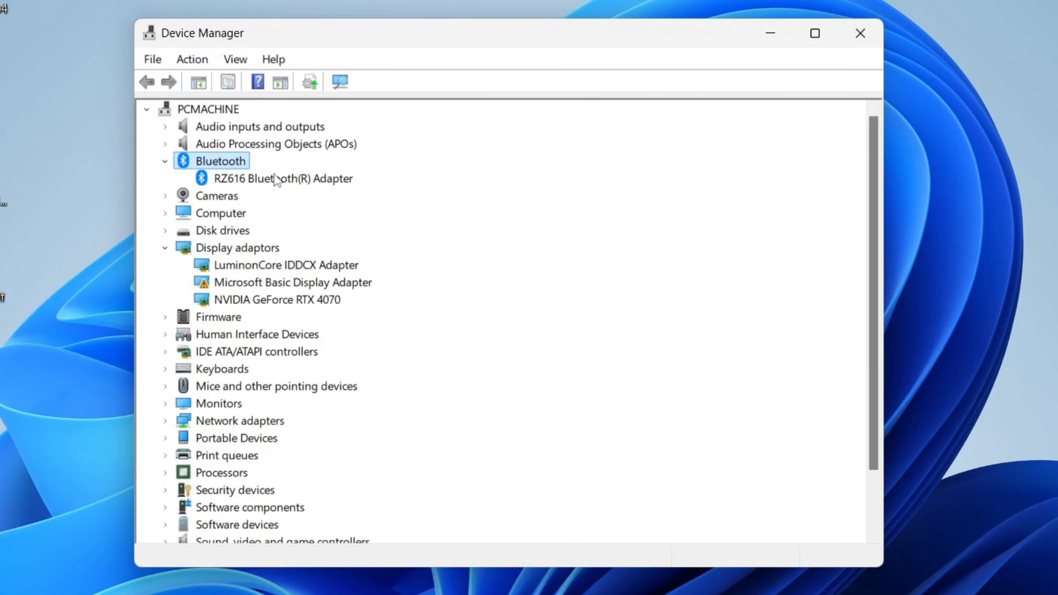
mouse_move(290, 166)
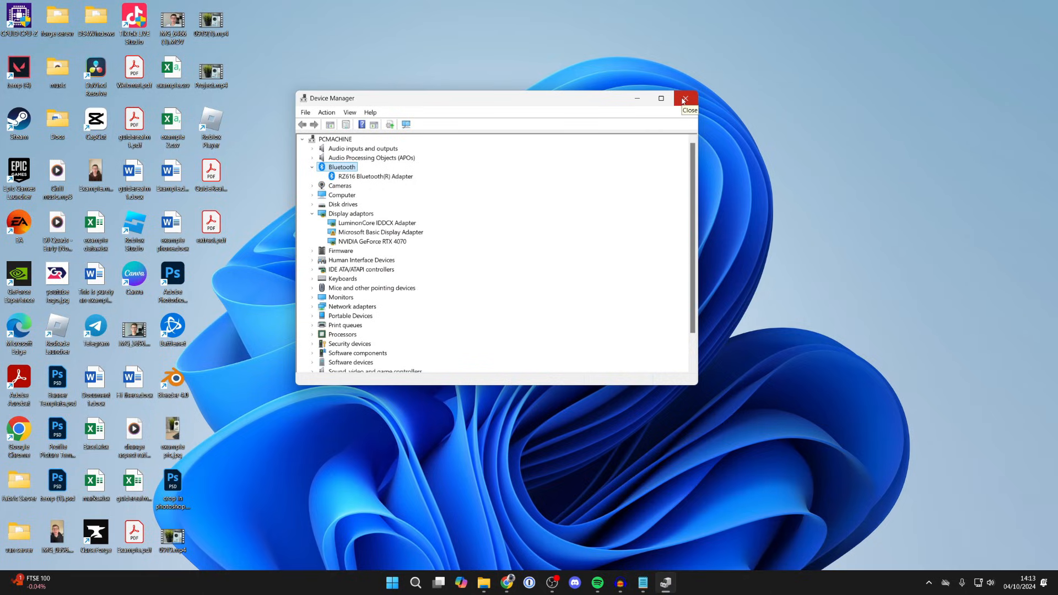
Download the AMD BlueTooth Drivers zip from MSI's PRO X670-P WIFI LAN Drivers page in Chrome
left_click(684, 98)
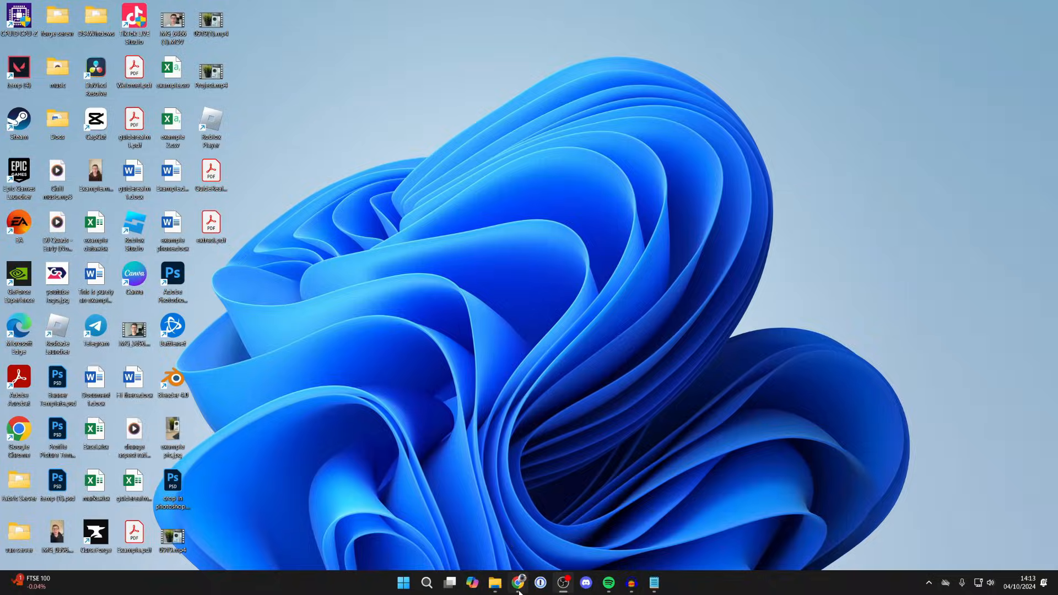
left_click(518, 587)
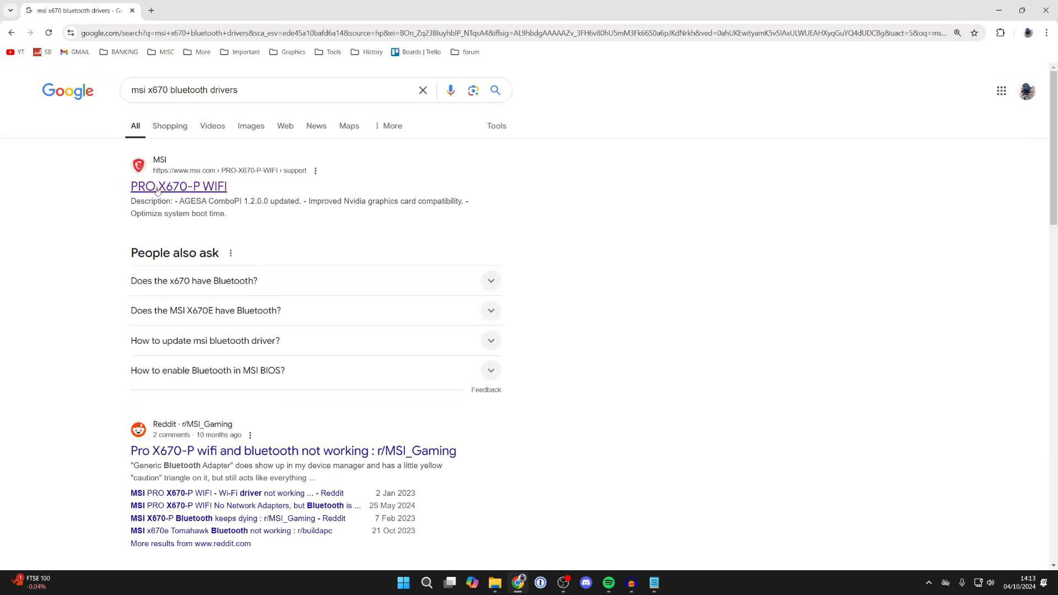
left_click(178, 186)
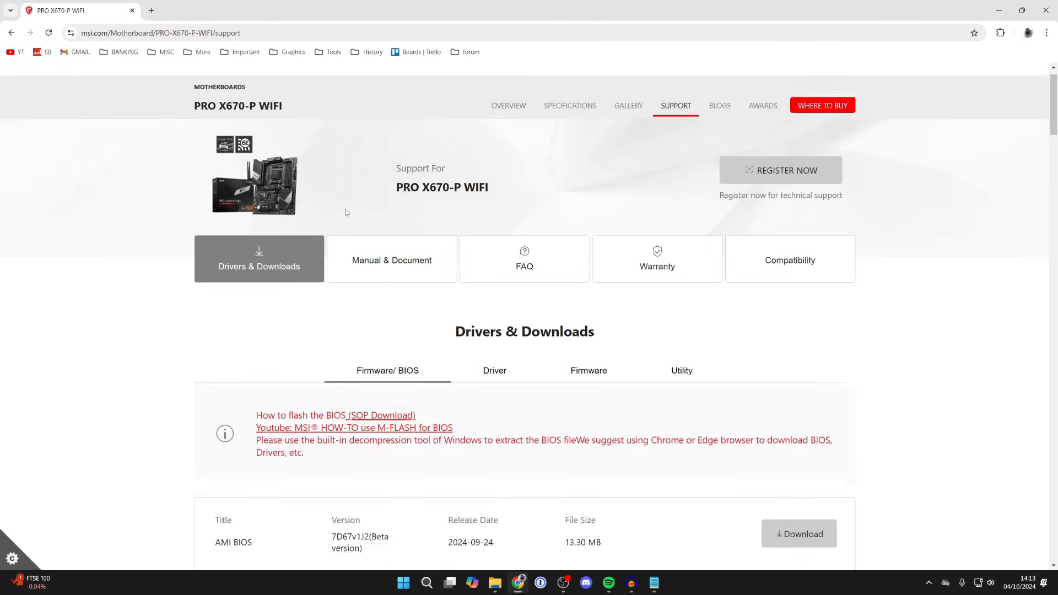
left_click(495, 370)
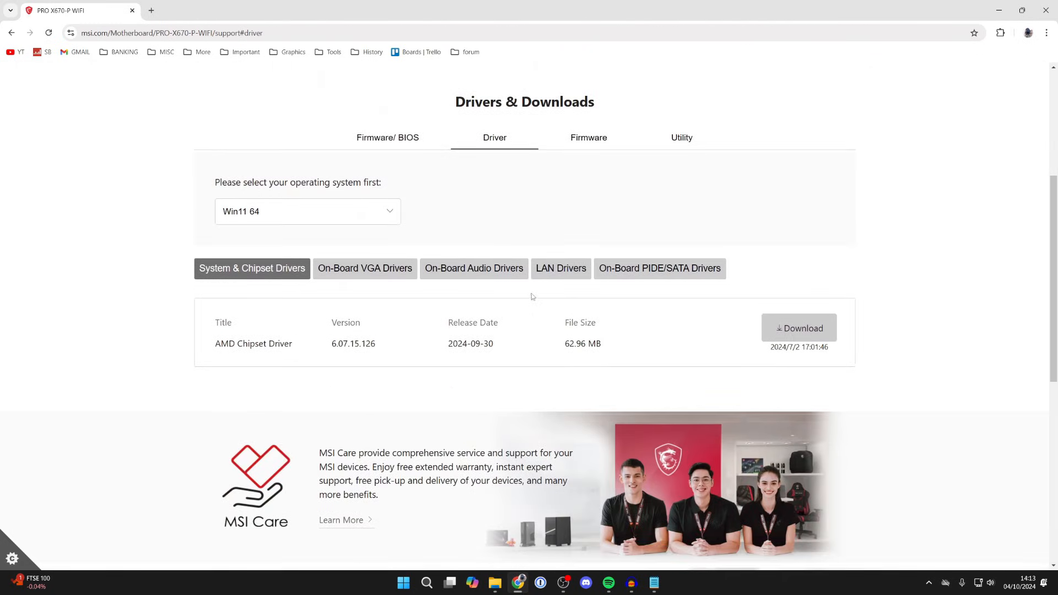
left_click(561, 267)
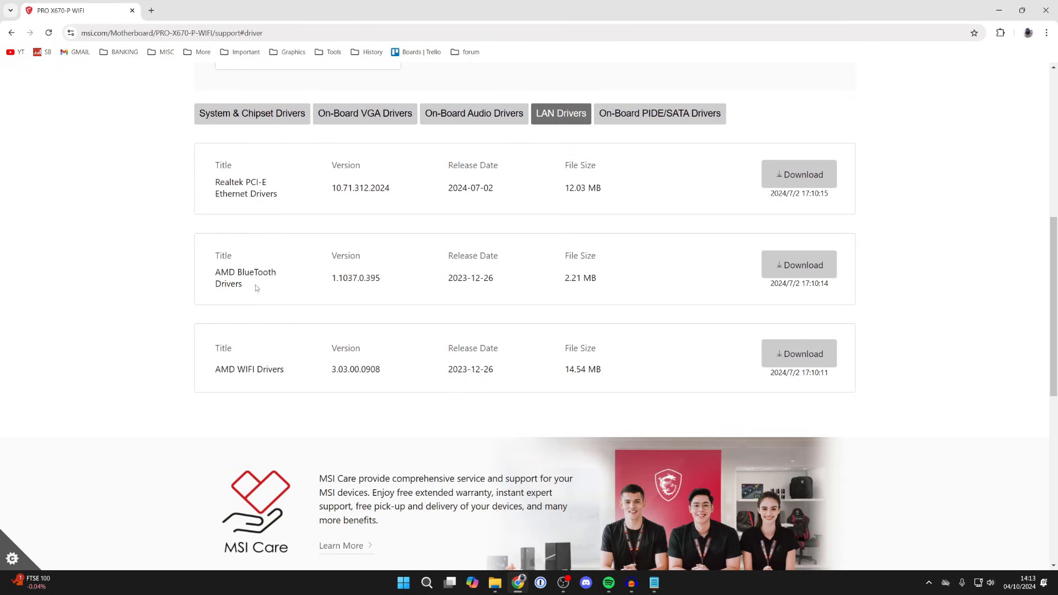
left_click(798, 264)
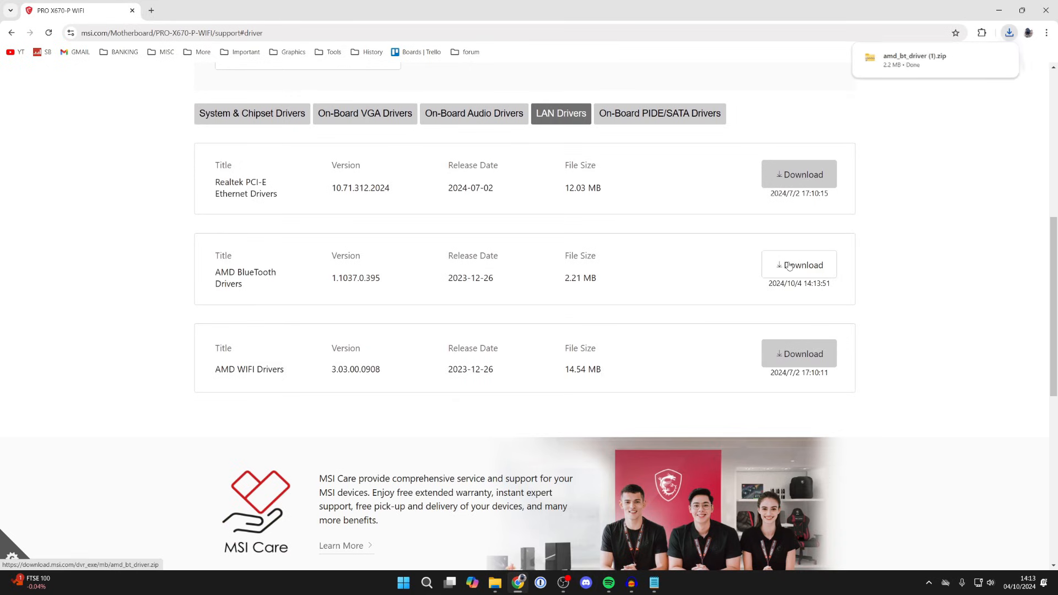
mouse_move(789, 140)
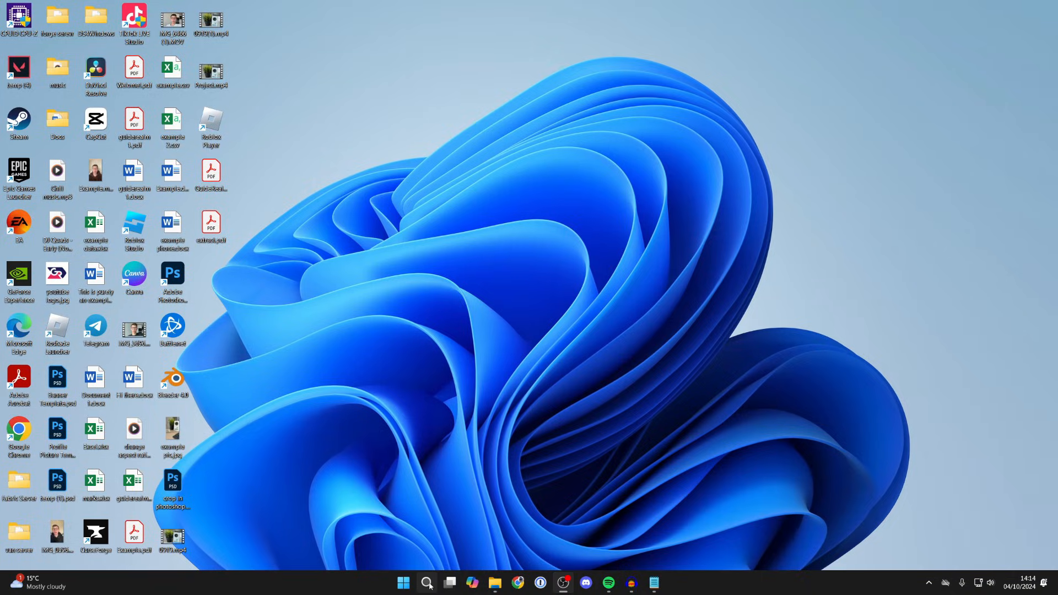
Run sfc /scannow and Dism.exe /Online /Cleanup-Image /RestoreHealth in an administrator Command Prompt
type("comm")
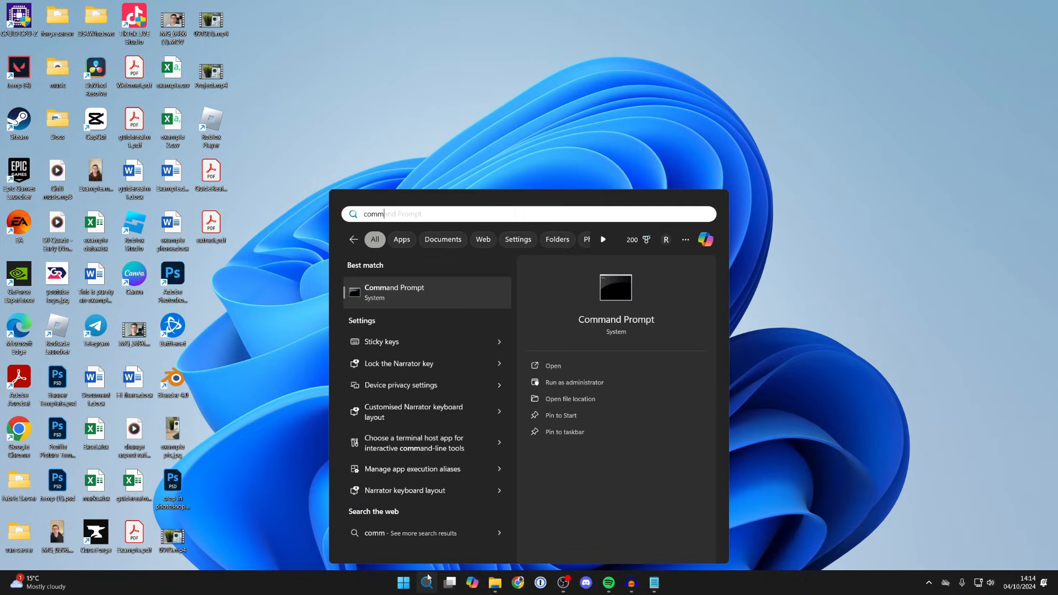
right_click(393, 292)
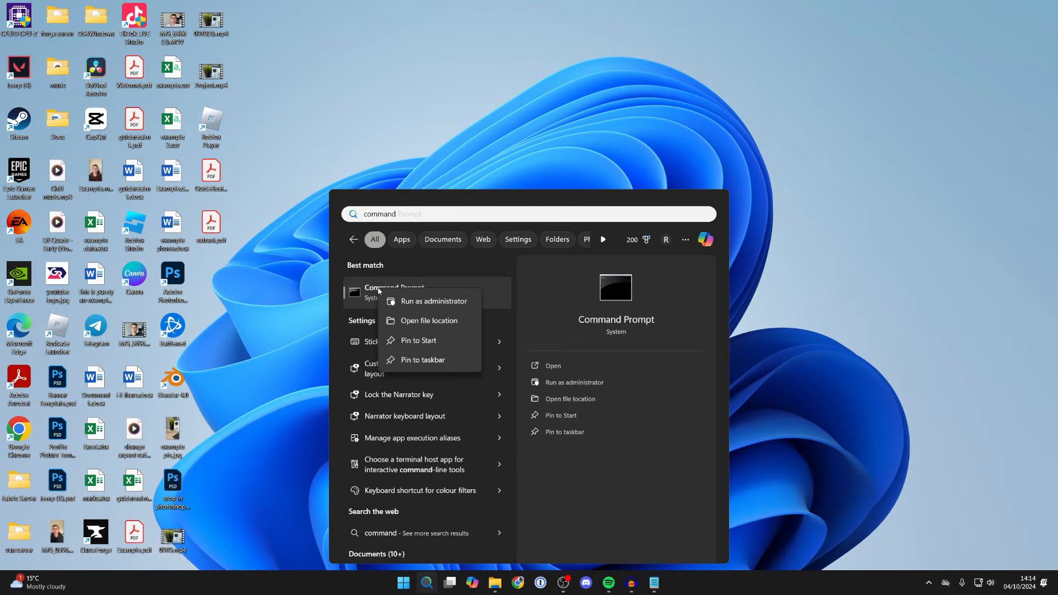
left_click(433, 301)
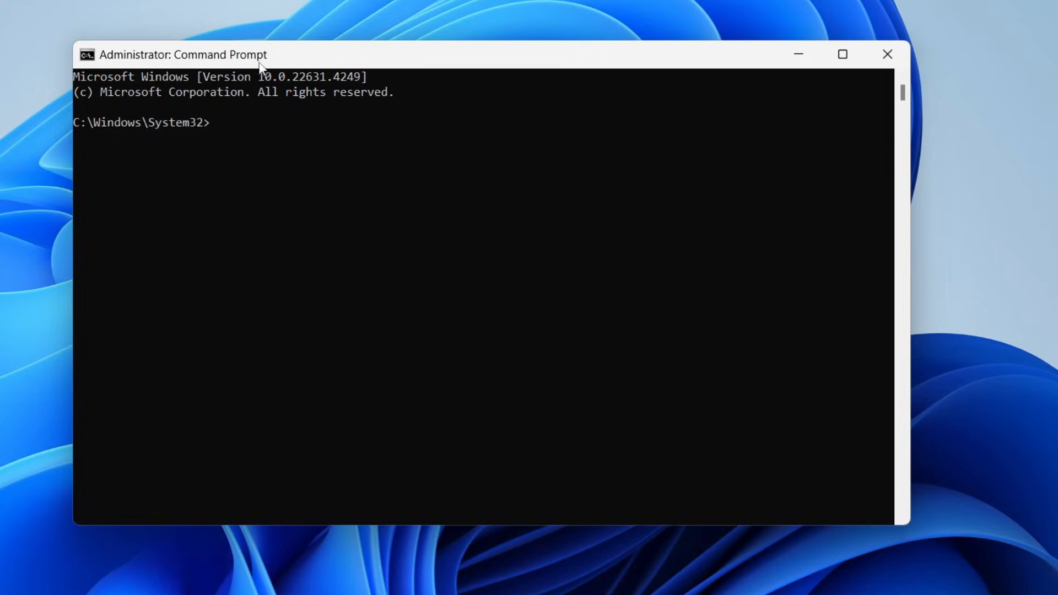
type("sfc /scannow")
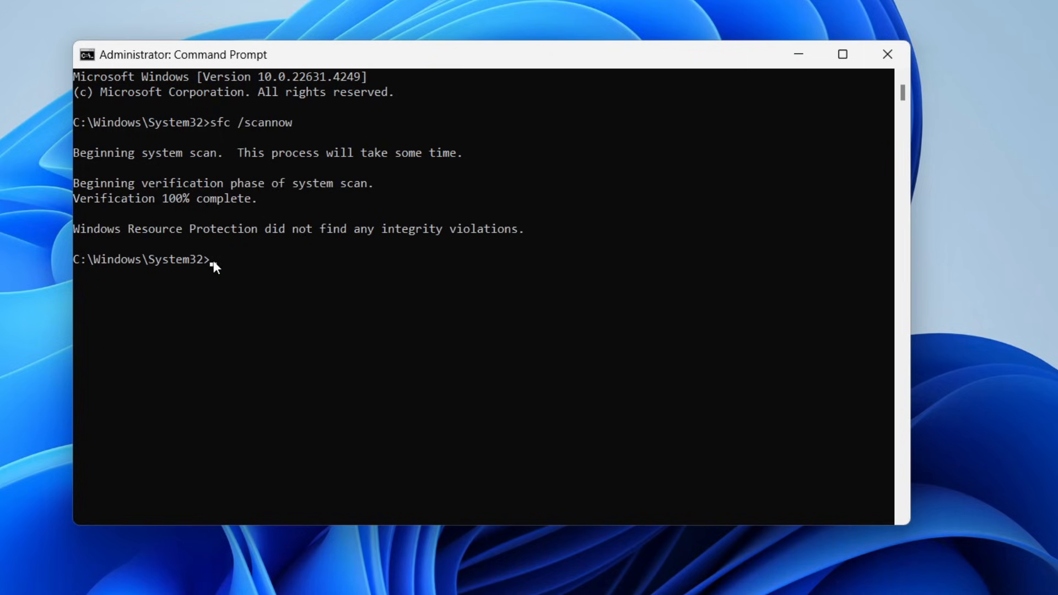
type("Dism.exe /Online /Cleanup-Image /RestoreHealth")
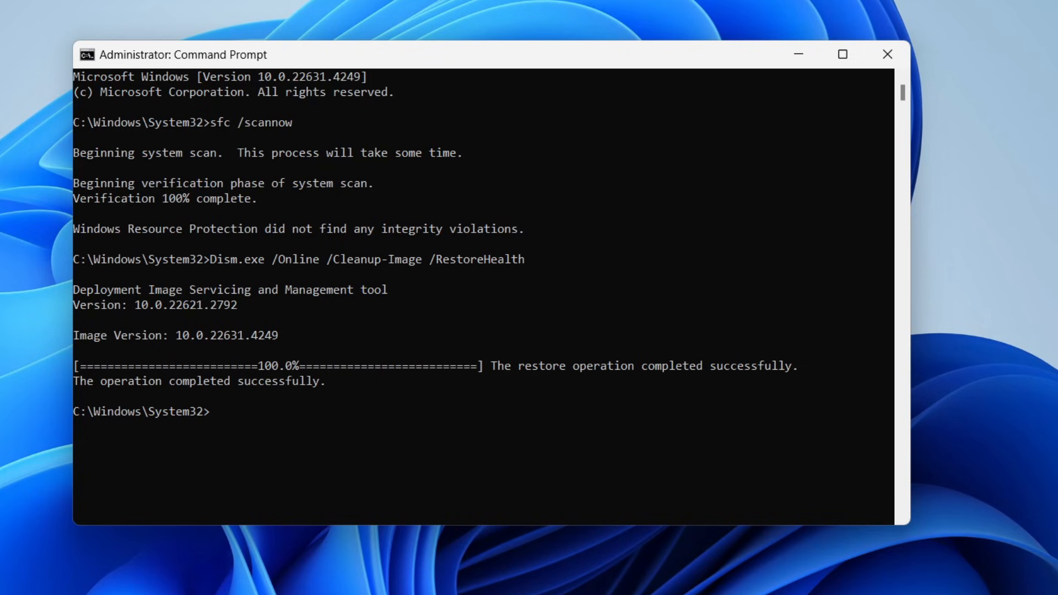
Reopen Device Manager and expand Bluetooth to confirm the RZ616 Bluetooth(R) Adapter is listed
left_click(392, 582)
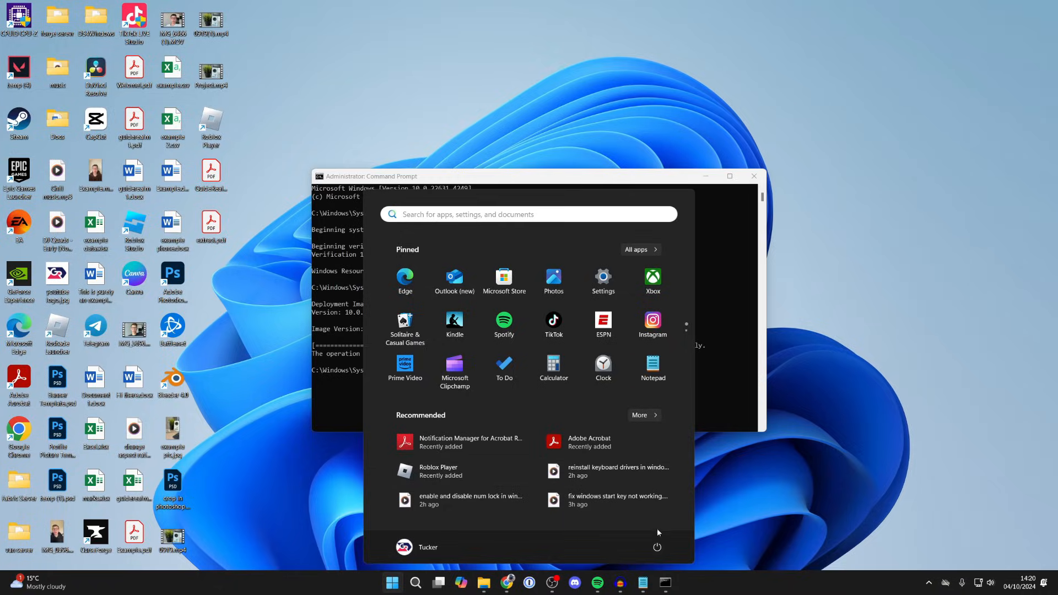
left_click(656, 547)
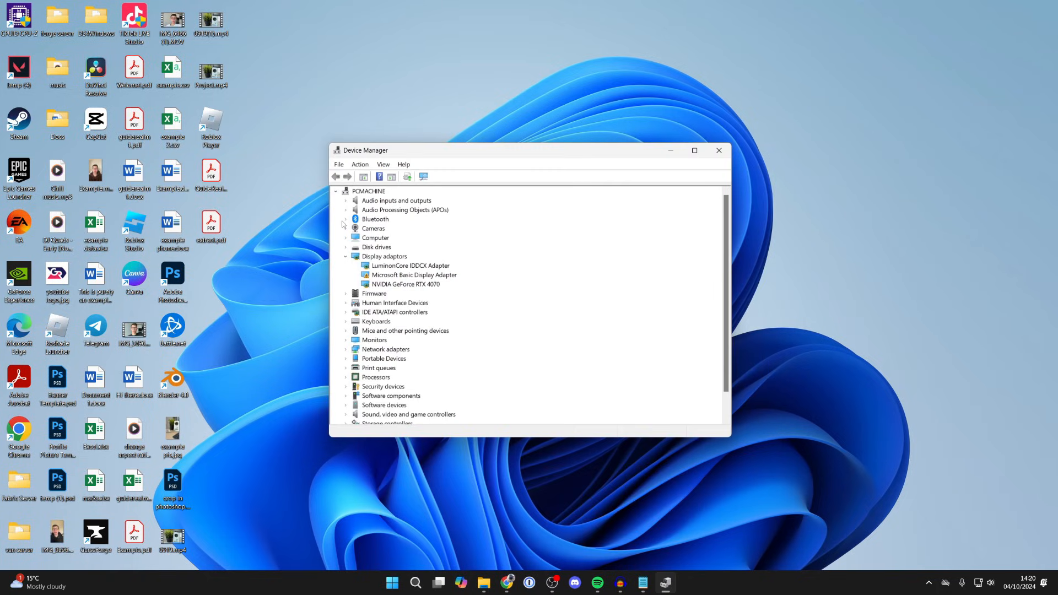
left_click(345, 219)
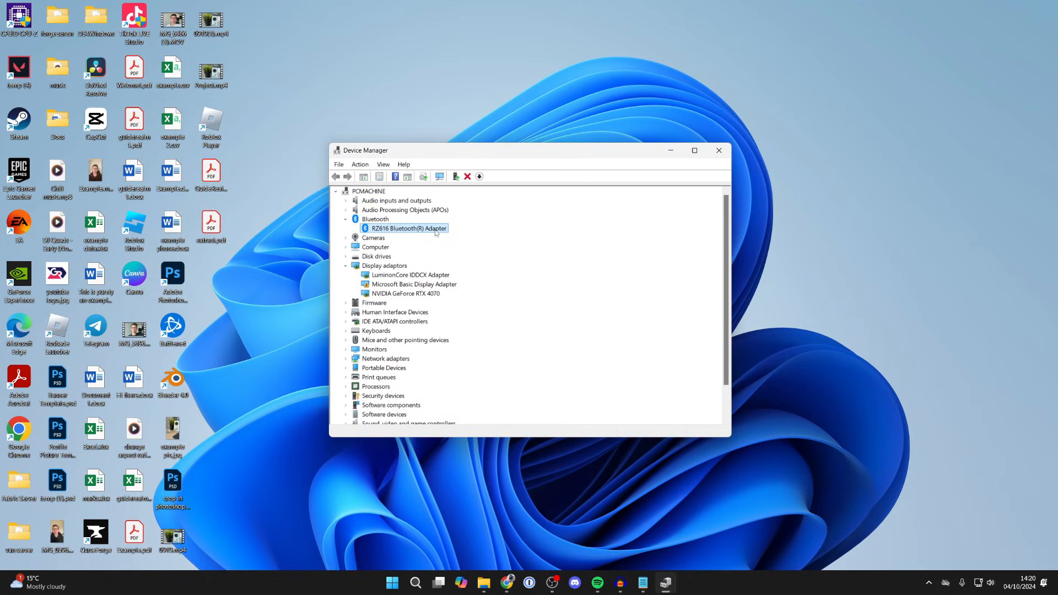
mouse_move(435, 240)
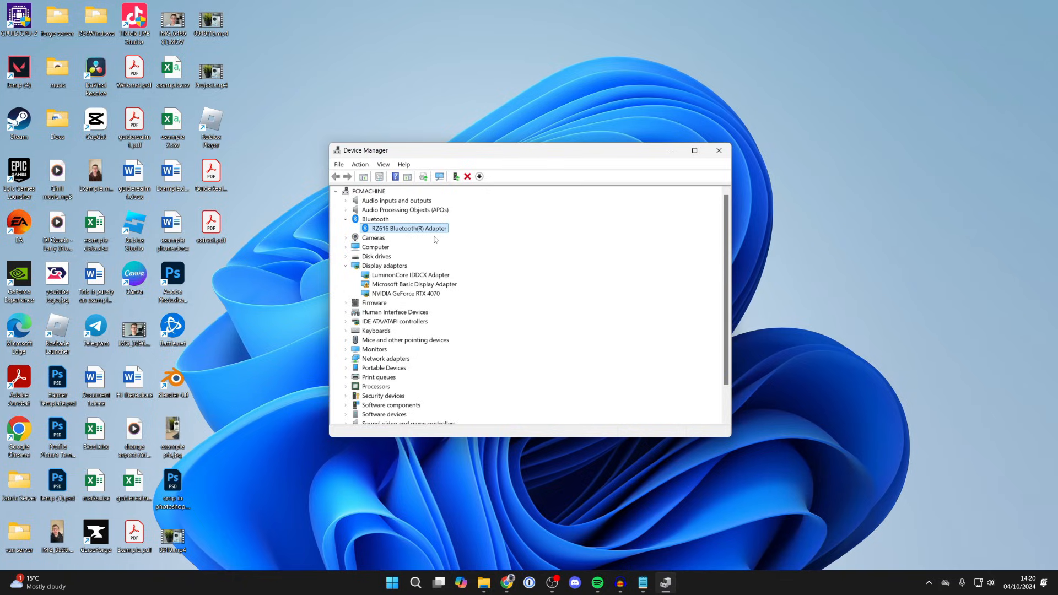